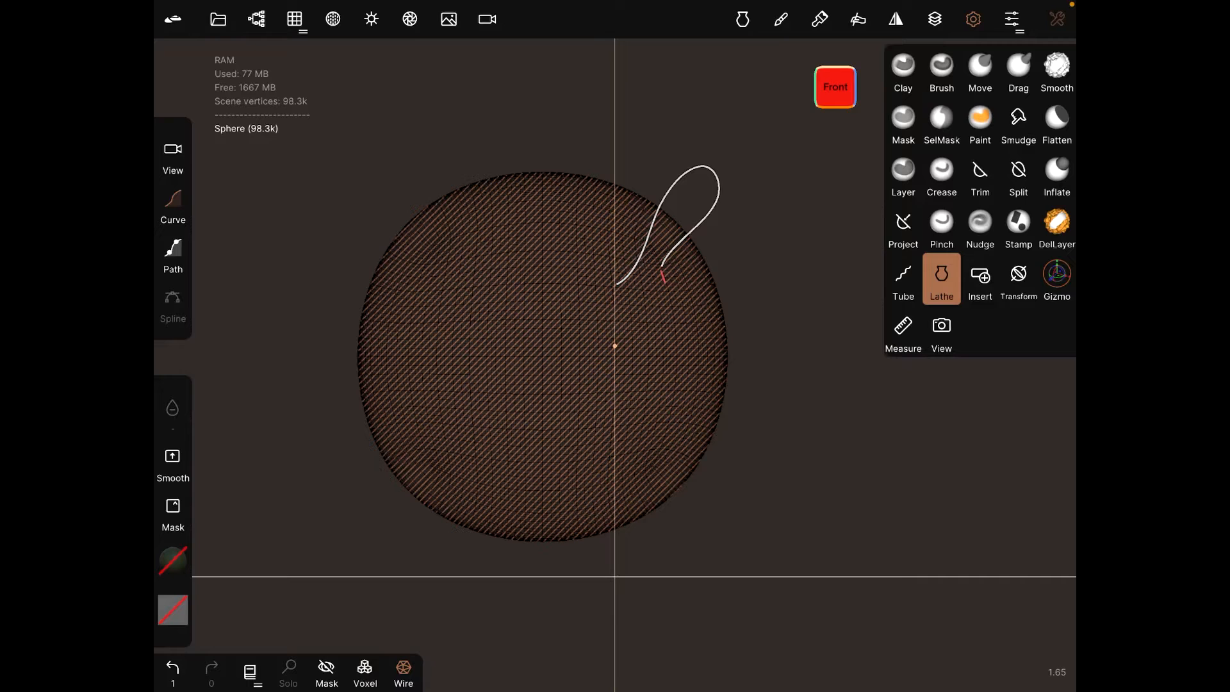
Step: Draw a wavy profile right of the axis, revolve it, and view it from the front
left_click_drag(663, 278, 667, 528)
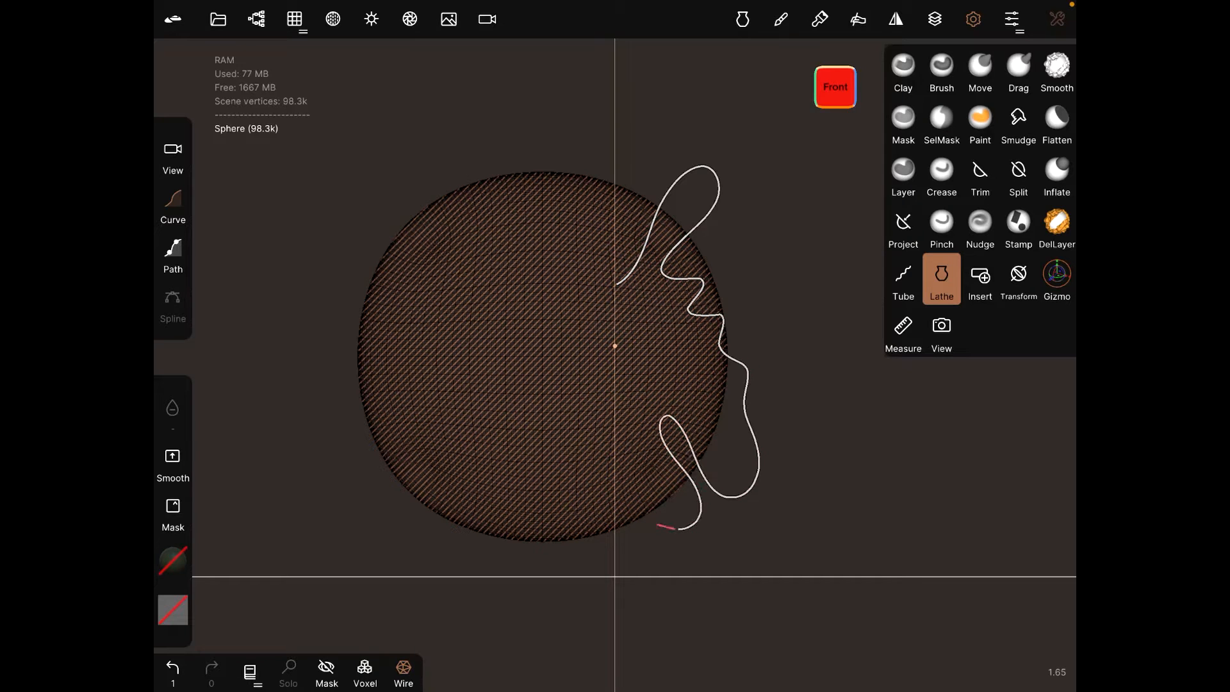
left_click(941, 279)
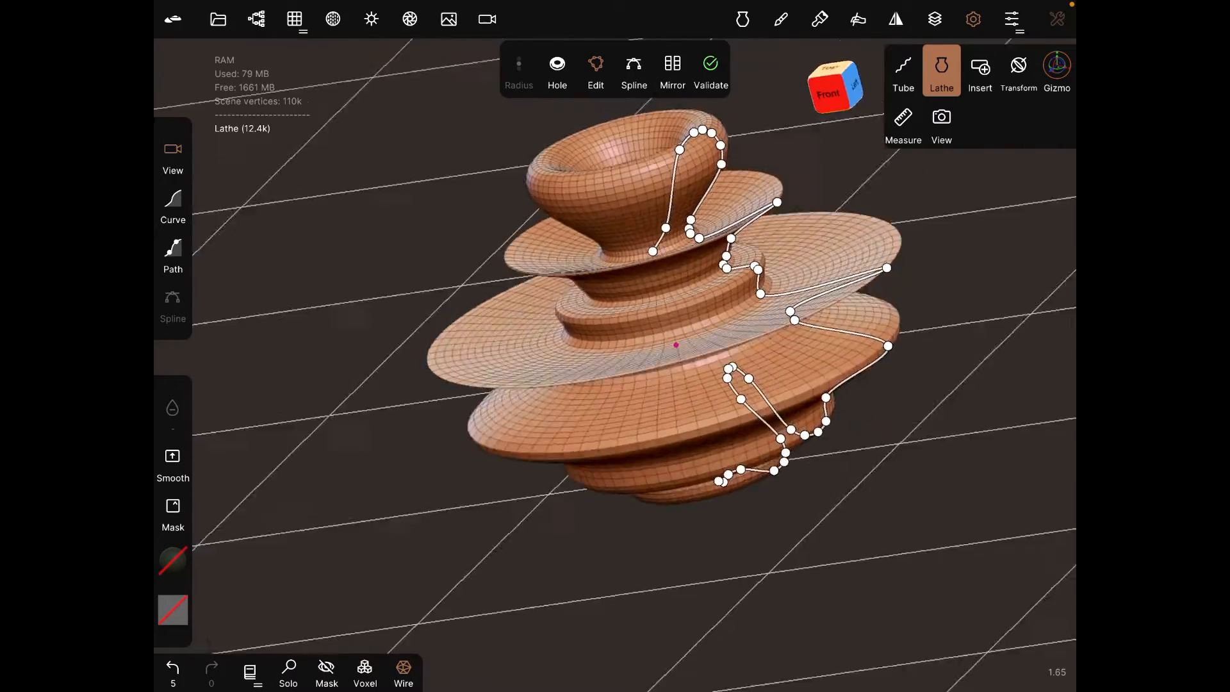
left_click(834, 86)
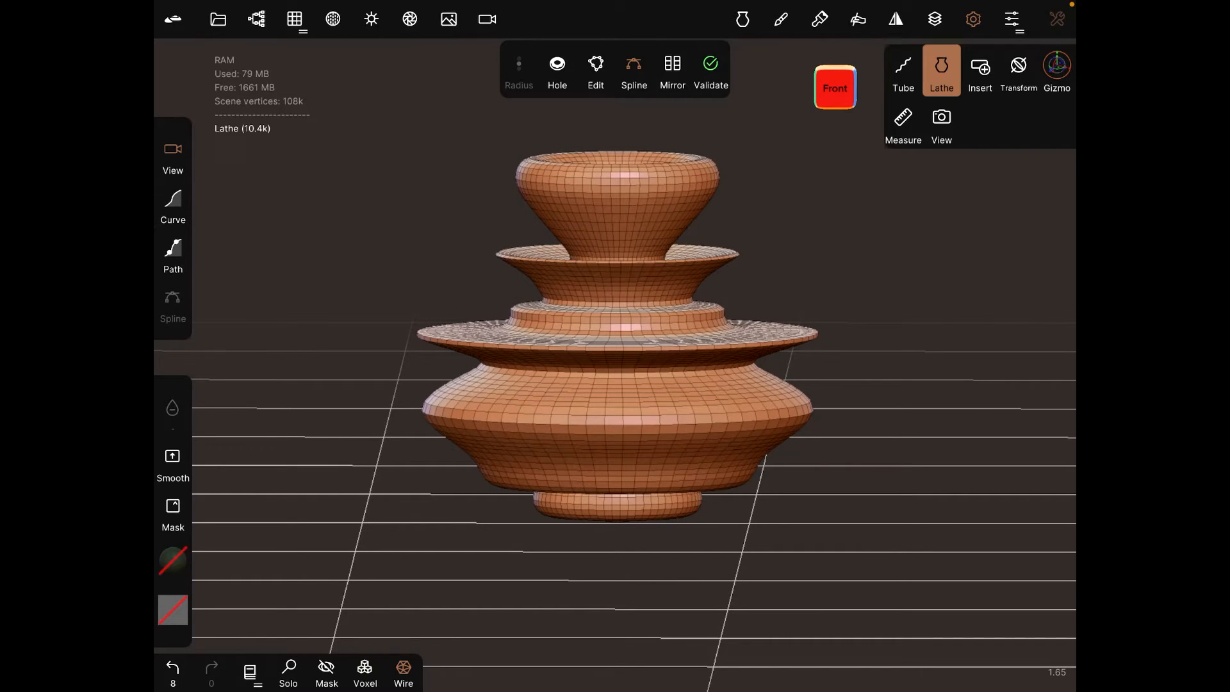
Step: Hide the tiered Lathe object in the Scene list and draw a short new lathe profile
left_click(257, 19)
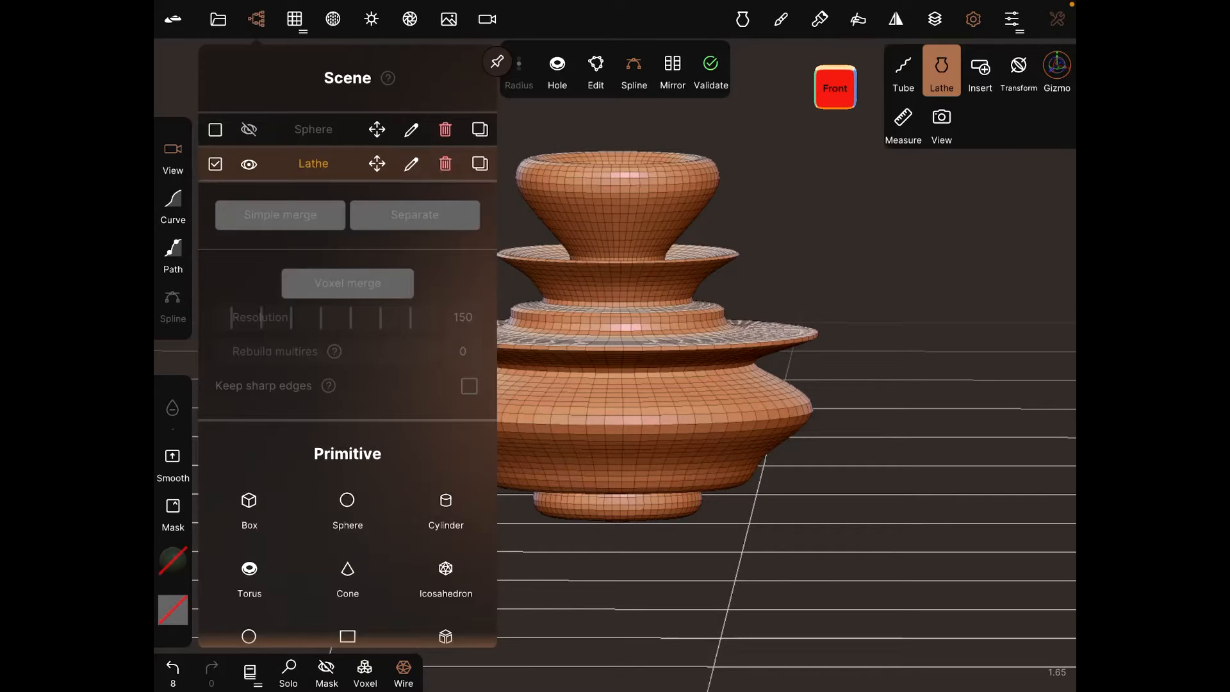
left_click(249, 164)
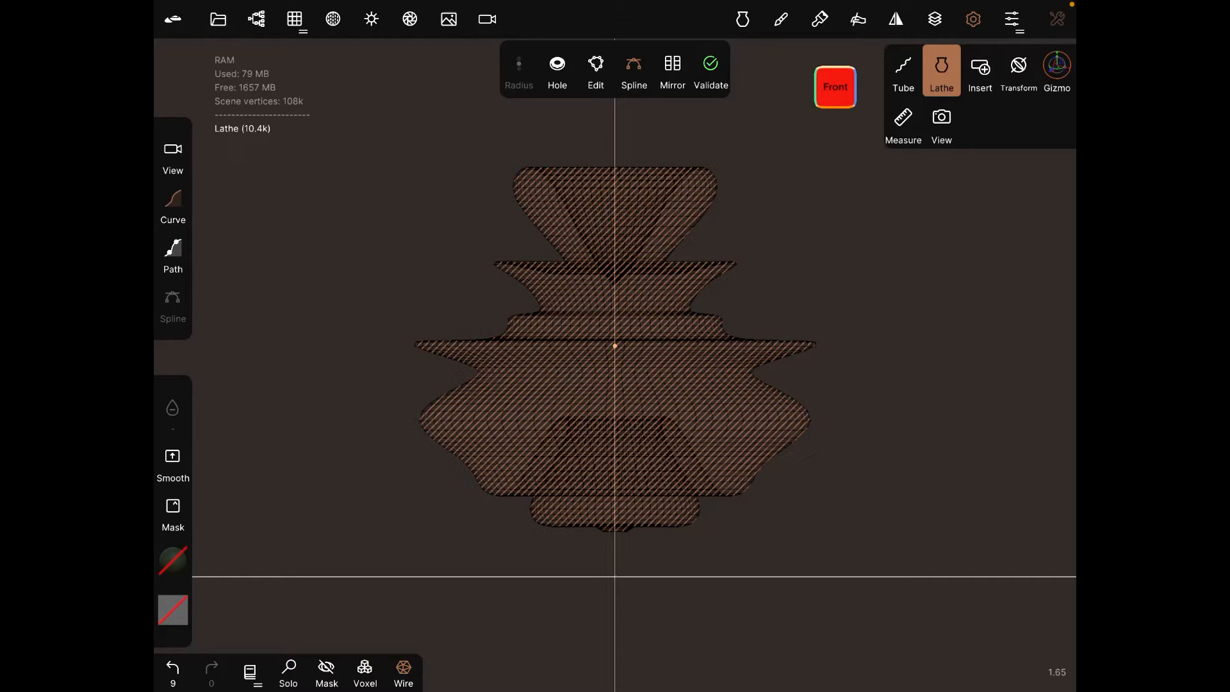
left_click_drag(619, 390, 675, 291)
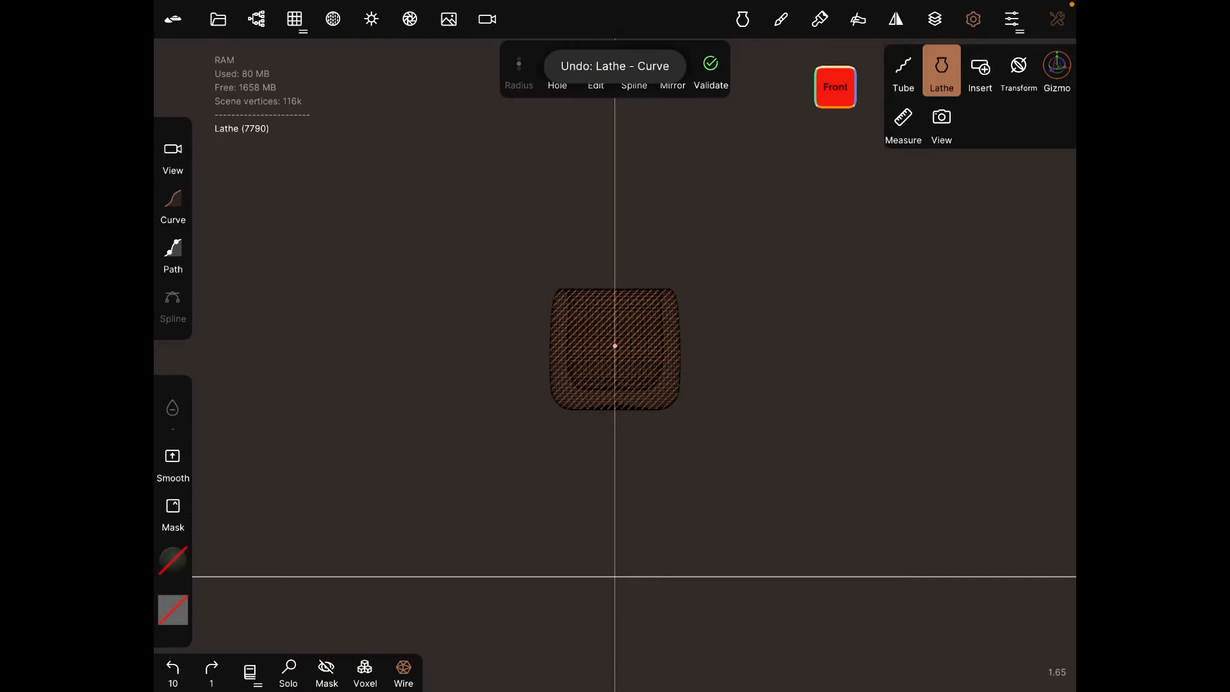
Step: Toggle the new cup-shaped Lathe object visible in the Scene panel
left_click(257, 19)
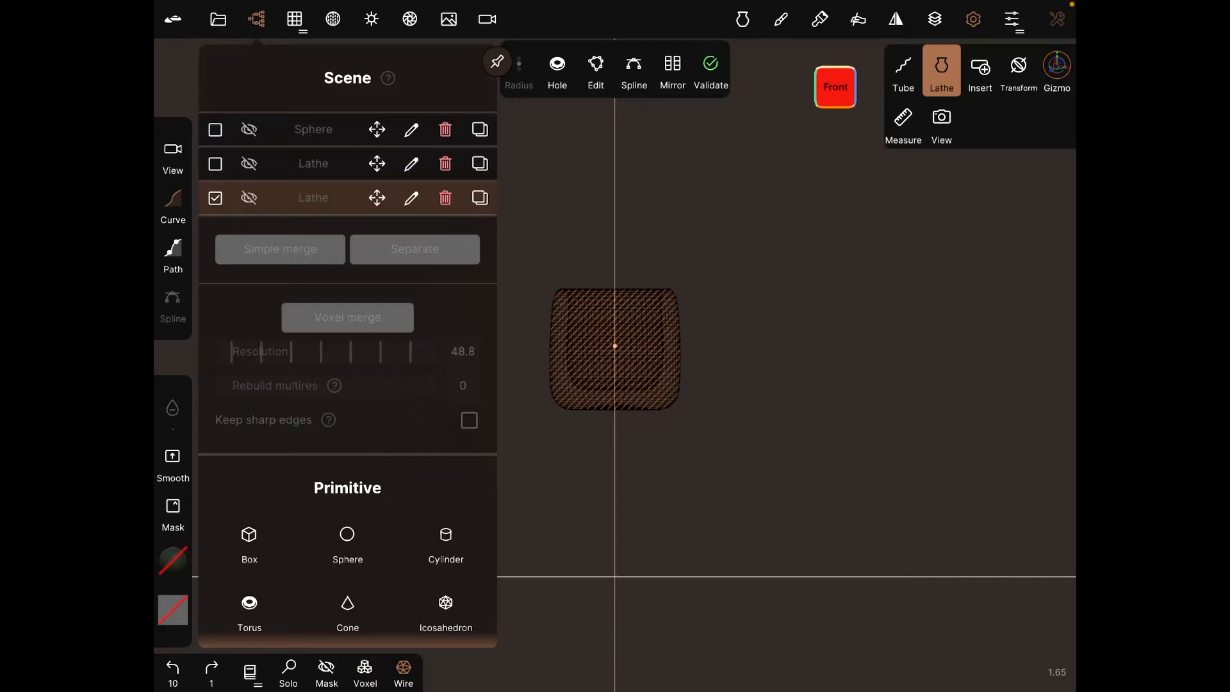
left_click(248, 198)
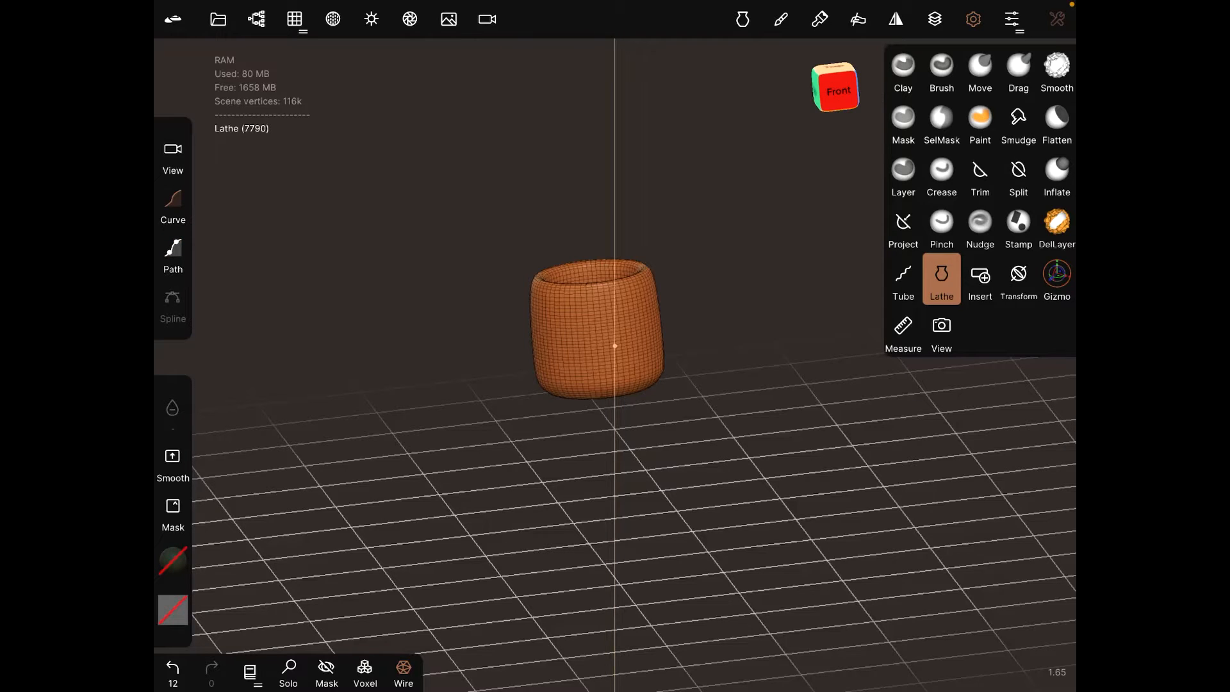
Step: From the front view, draw and revolve a new profile into a tall rounded cylinder
left_click(834, 87)
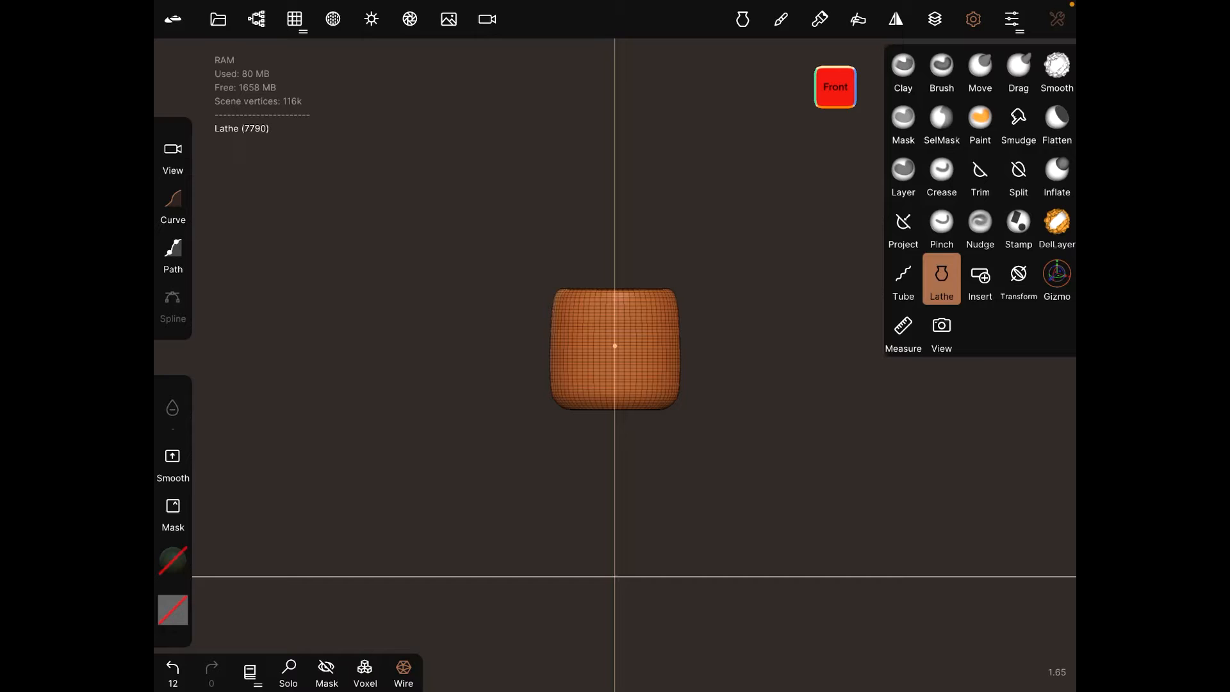
left_click_drag(615, 181, 623, 244)
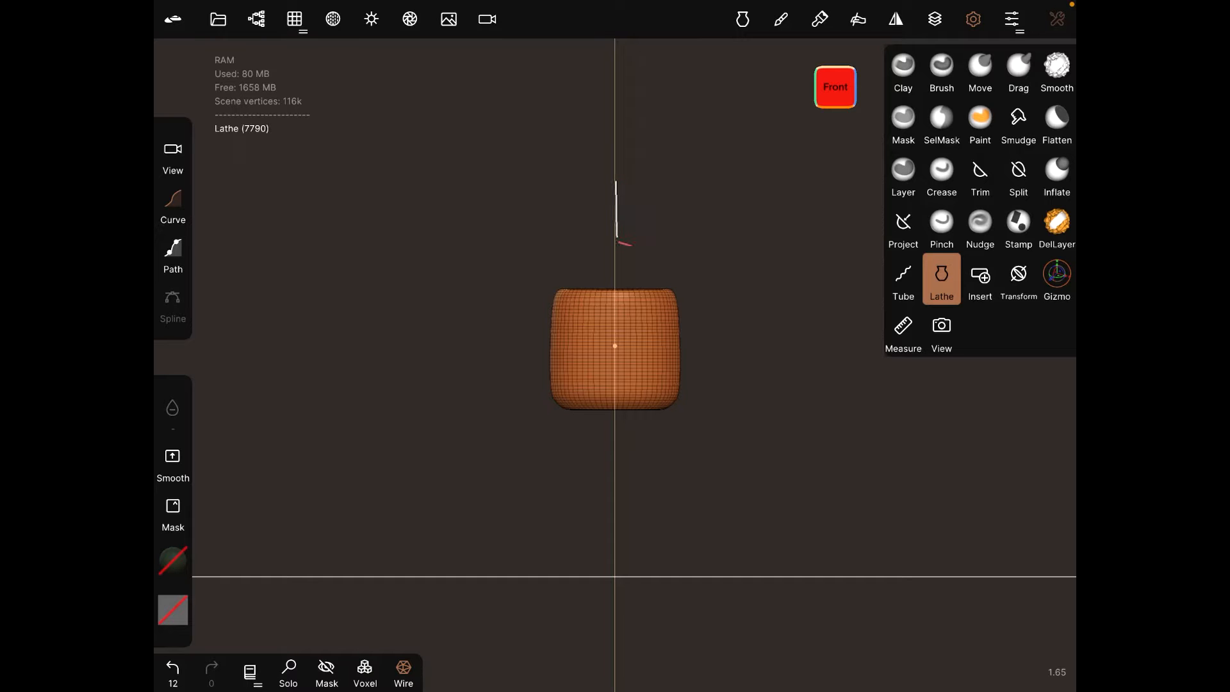
left_click(941, 279)
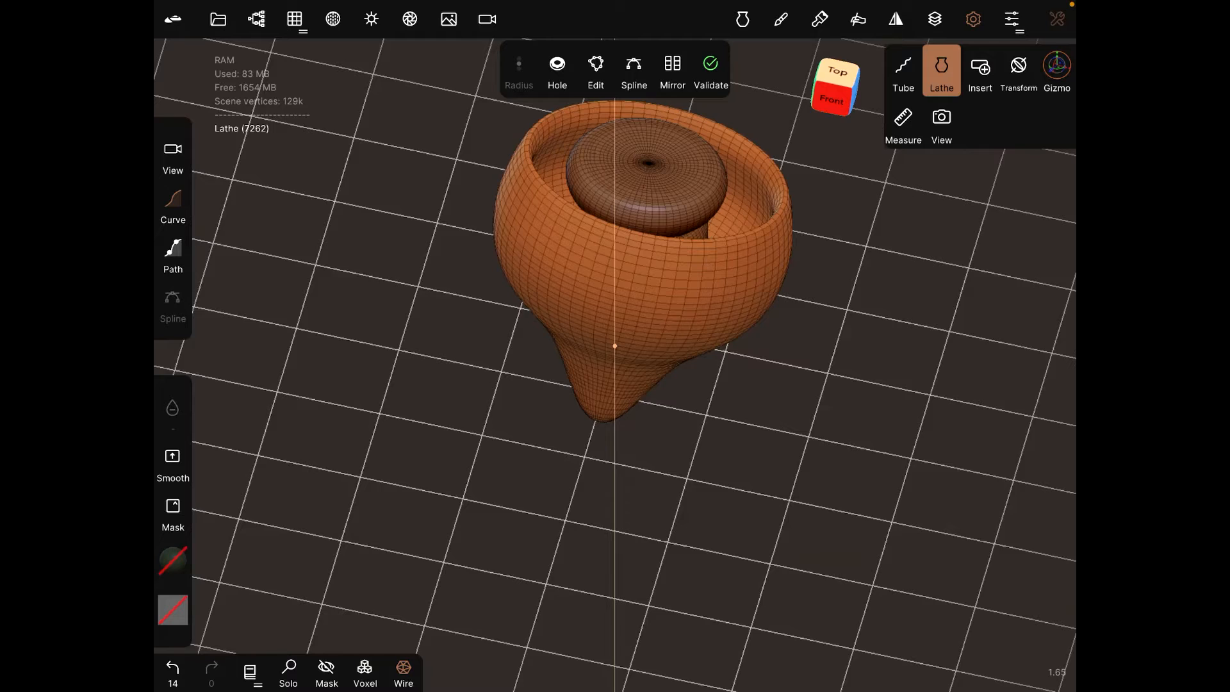
left_click(831, 100)
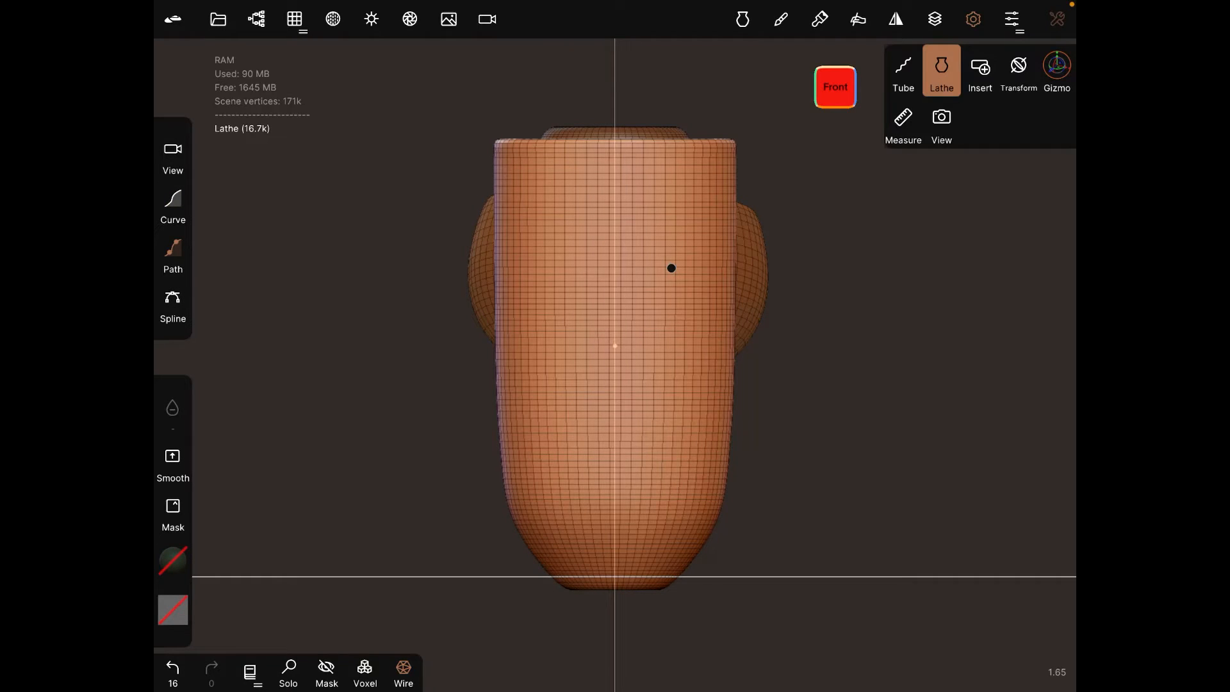
Step: Clear the earlier shapes and revolve a new wavy profile into a three-tiered vase
left_click(256, 18)
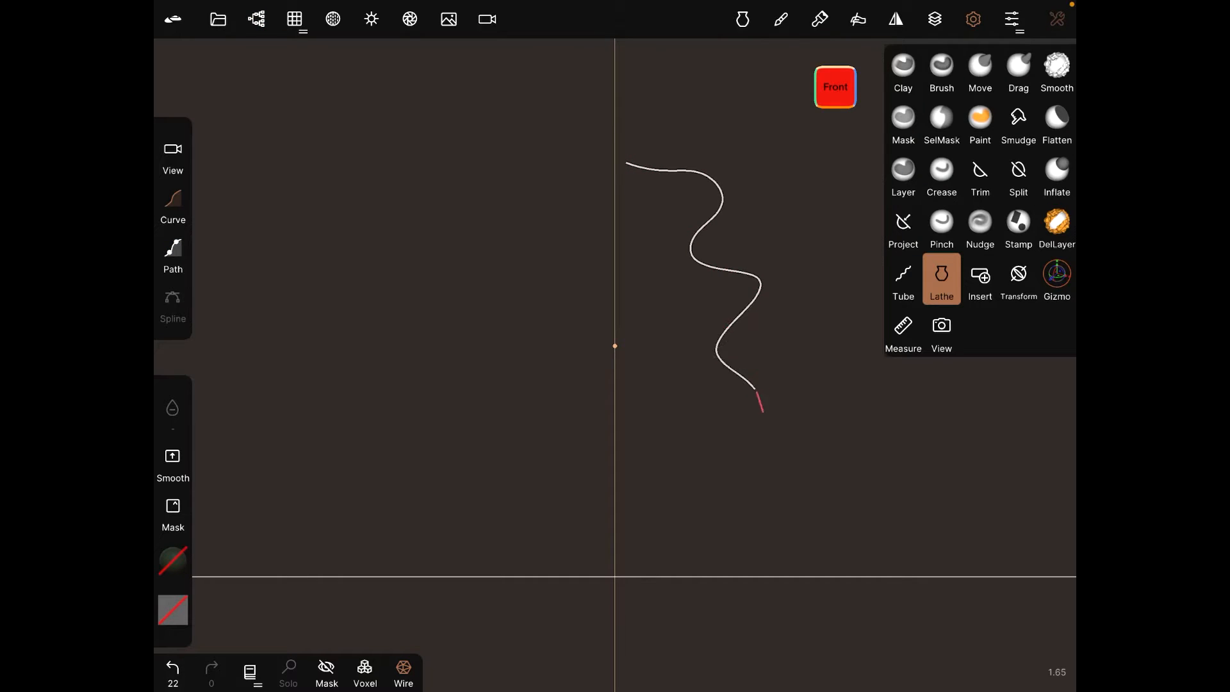
left_click(940, 279)
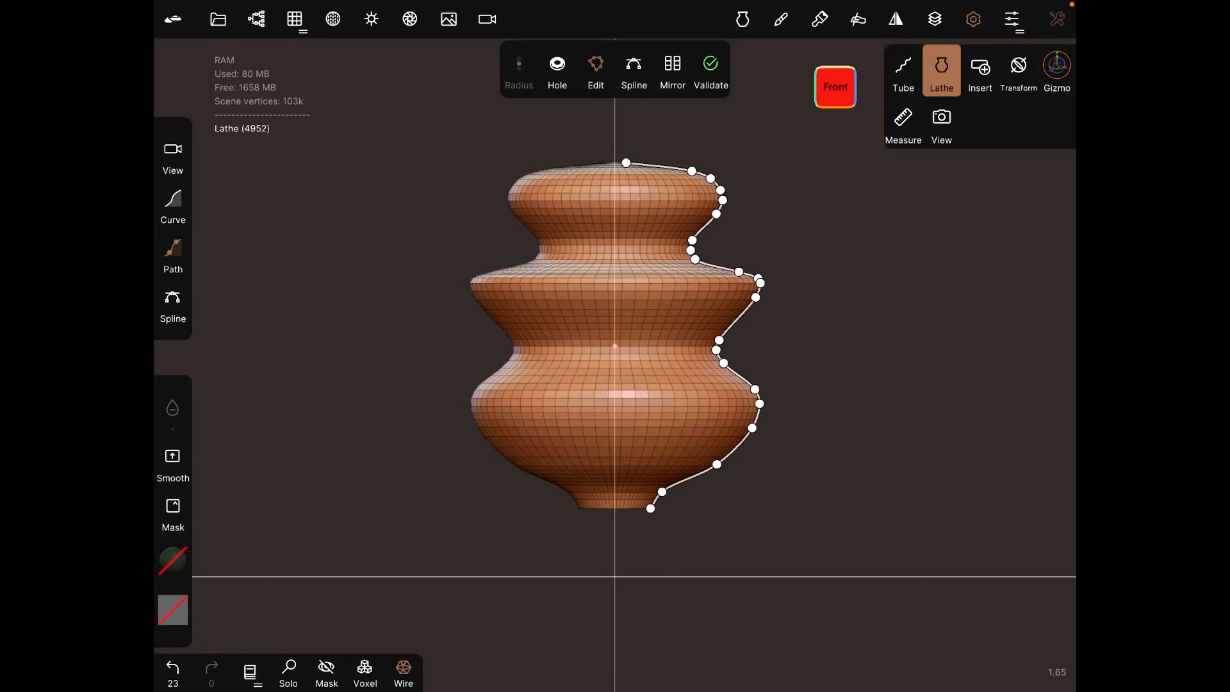
Step: Pull the top point out to flare the rim, reshape points, and shape the inner hollow
left_click_drag(626, 162, 773, 91)
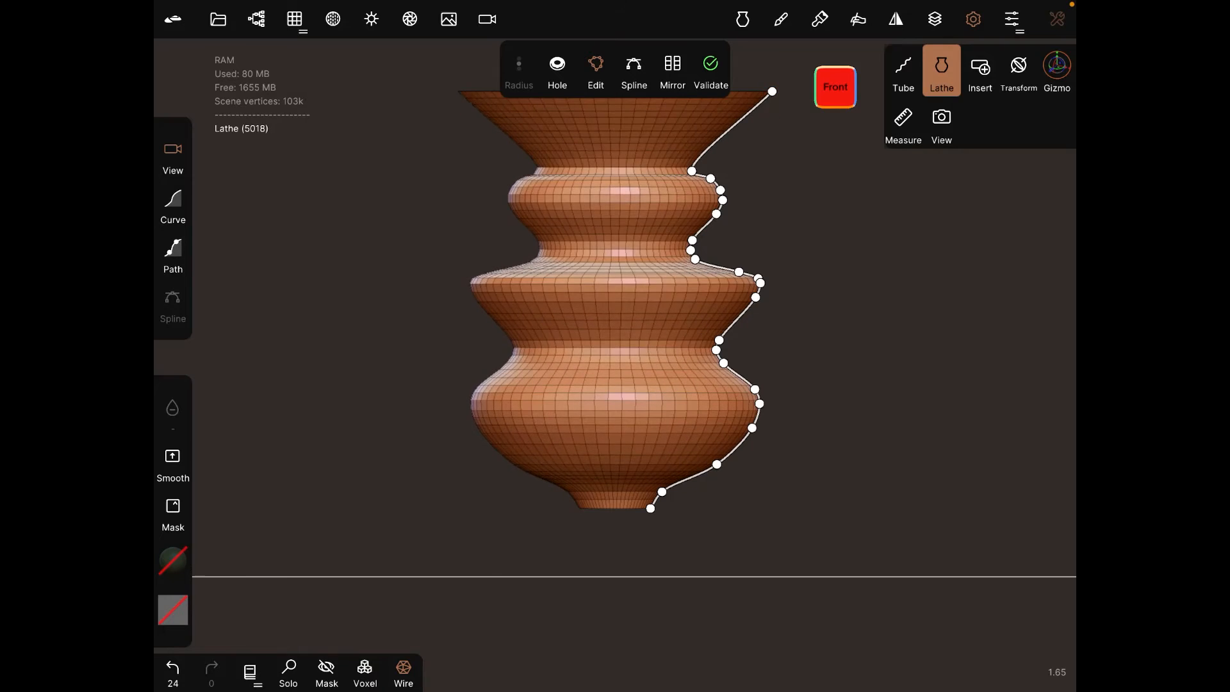
left_click_drag(650, 508, 611, 503)
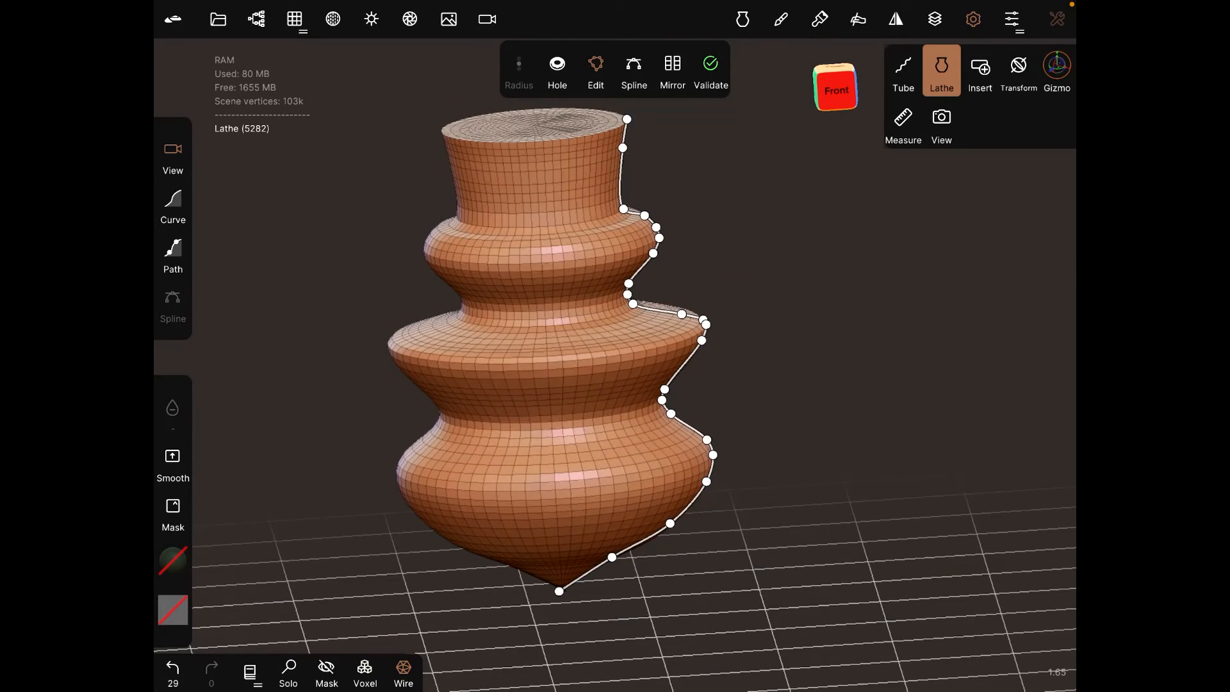
left_click_drag(626, 119, 693, 116)
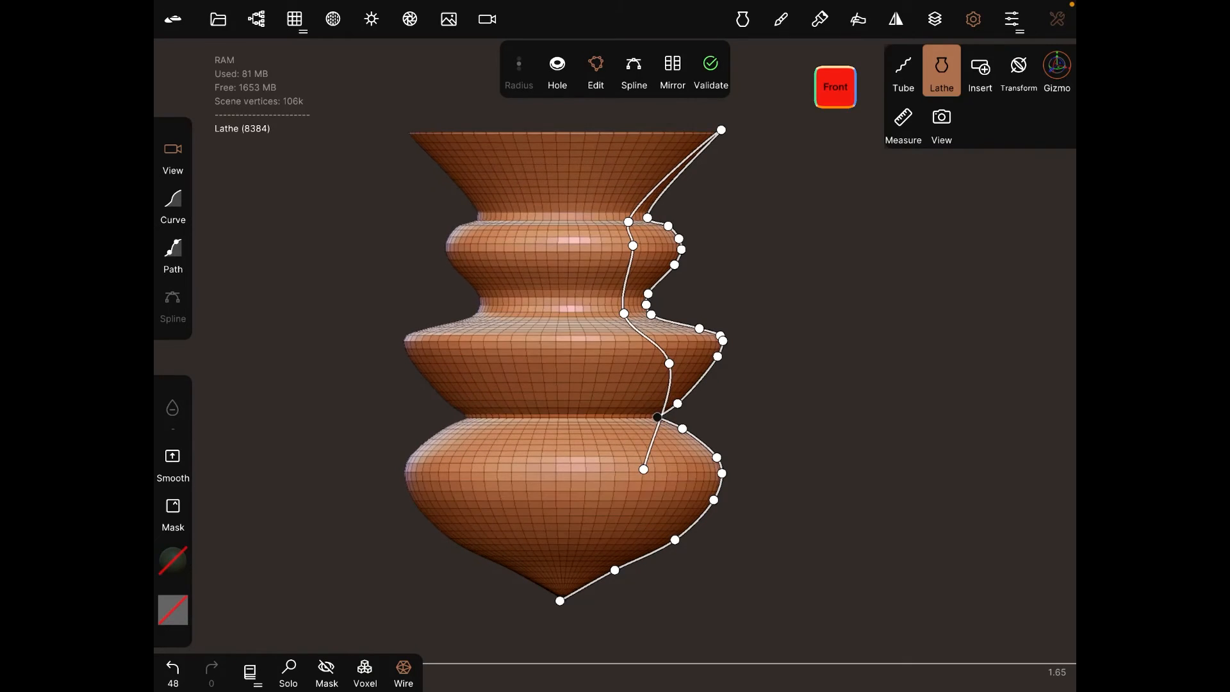
left_click_drag(658, 417, 681, 427)
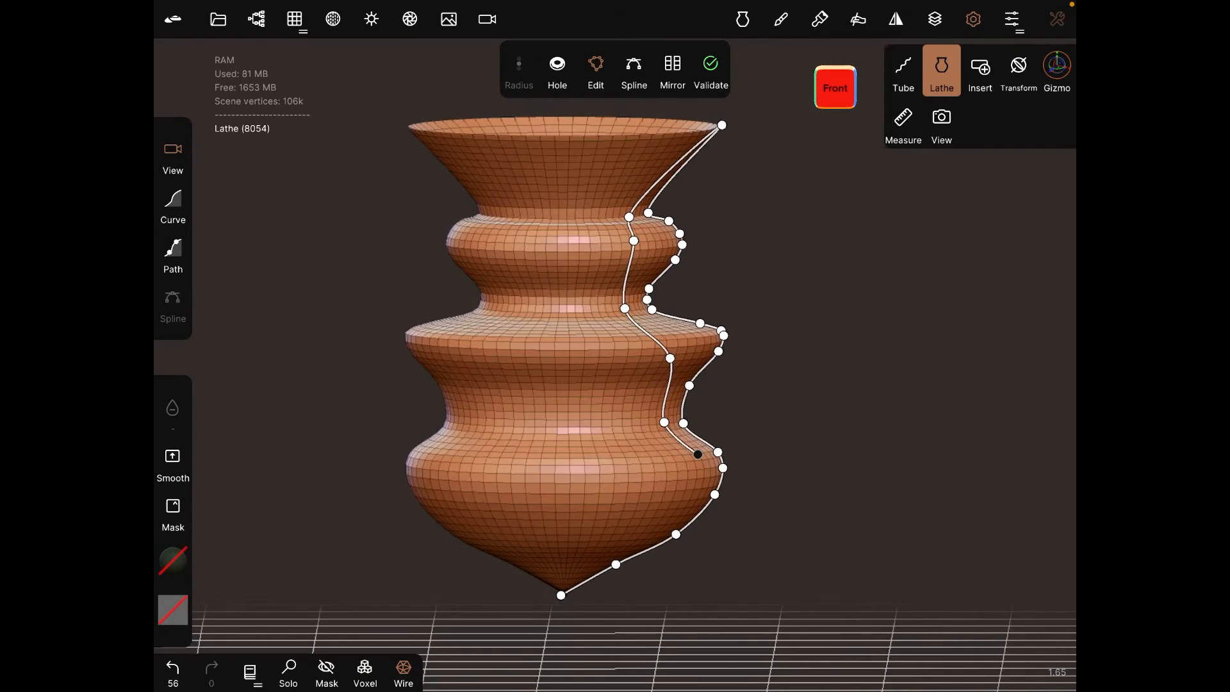
Step: Refine the inner wall profile of the tiered vase
left_click_drag(696, 454, 699, 480)
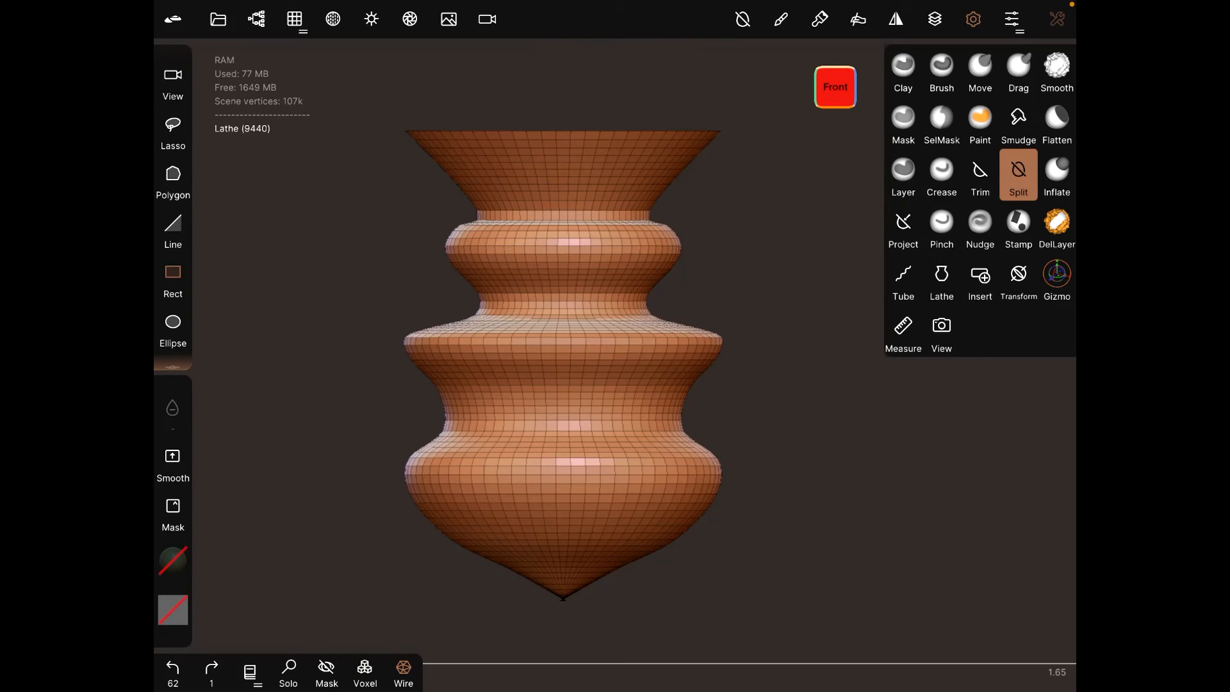
Step: Trim away half the vase to show its hollow cross-section, then open Interface settings
left_click(979, 175)
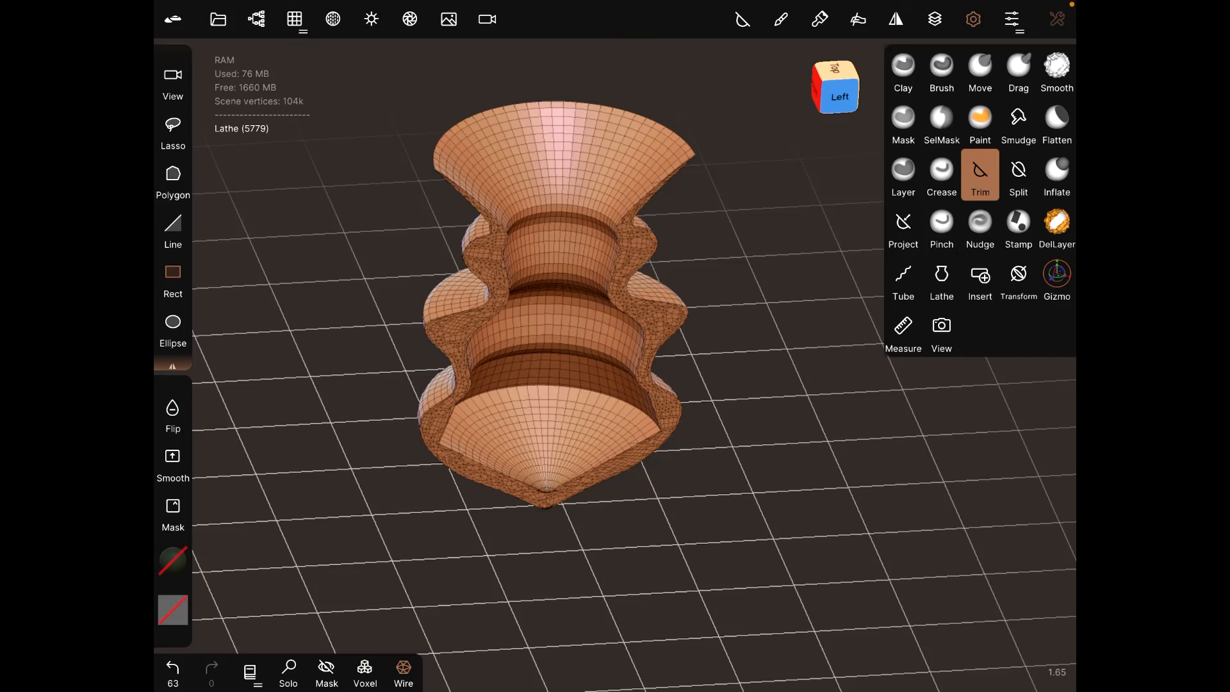
left_click(1011, 18)
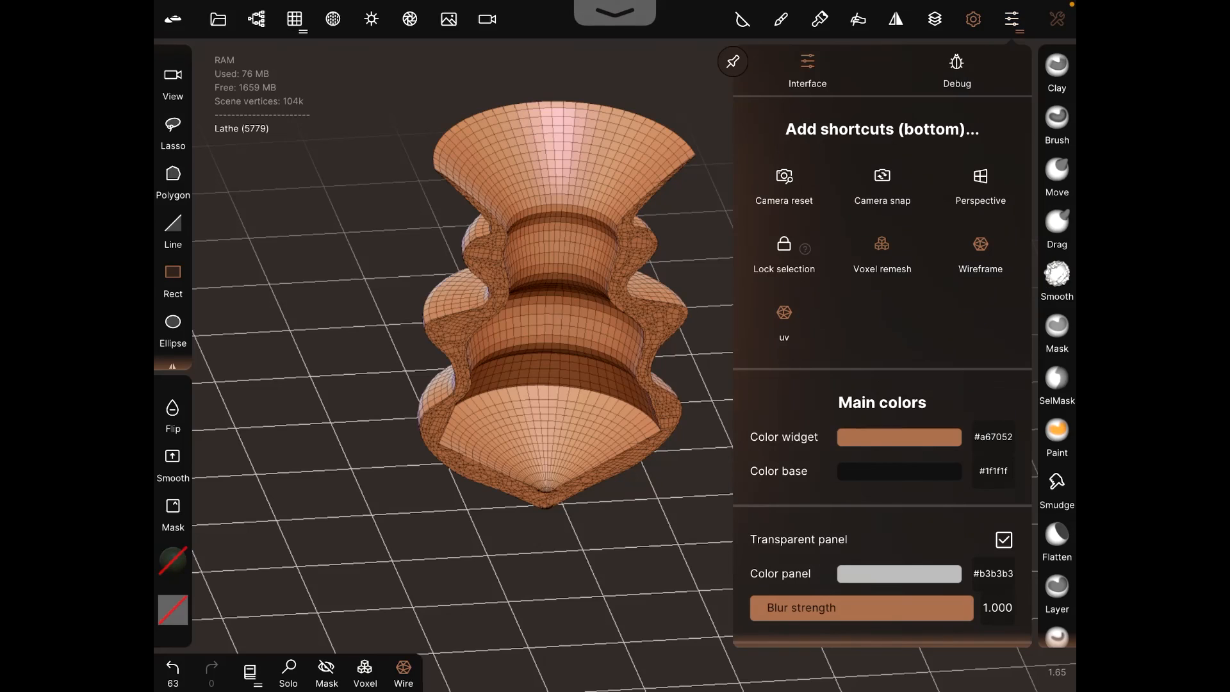